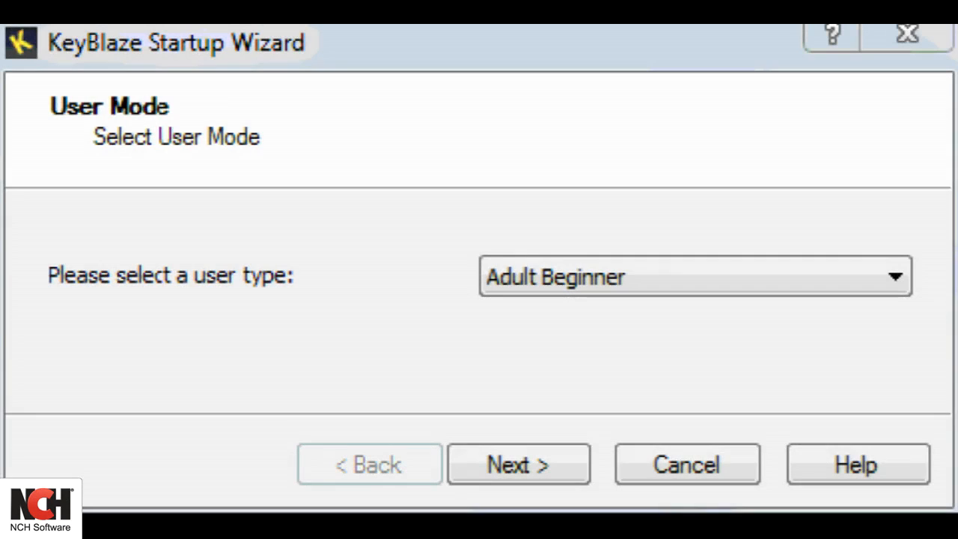
mouse_move(446, 102)
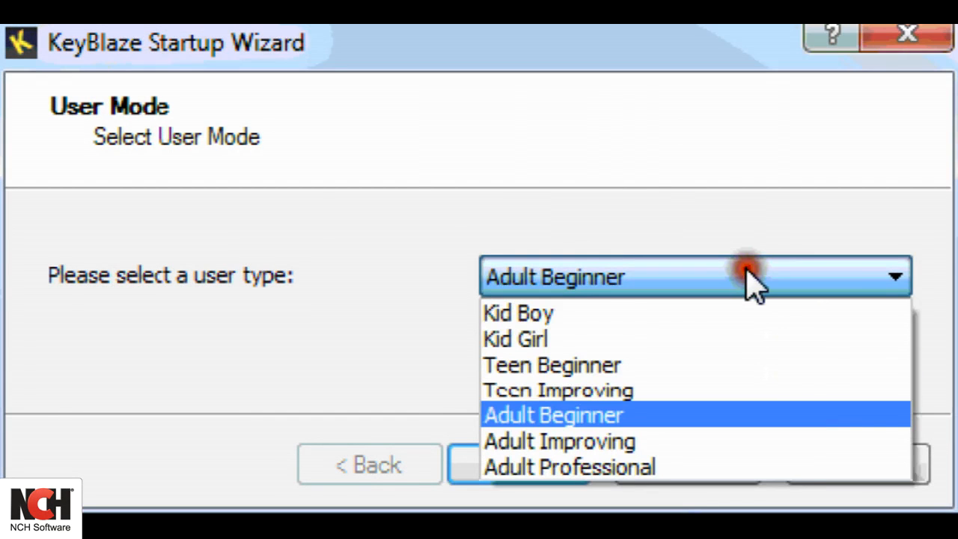
mouse_move(732, 350)
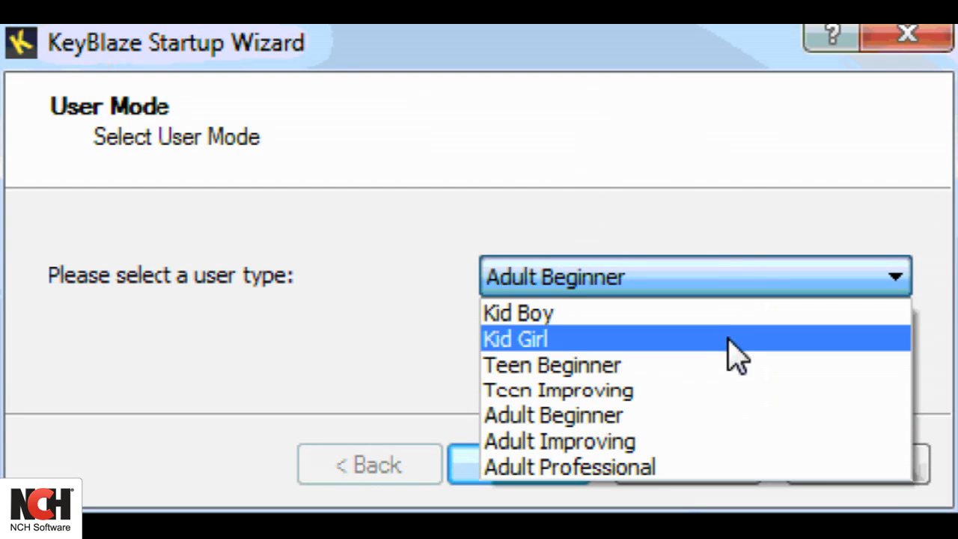
mouse_move(726, 399)
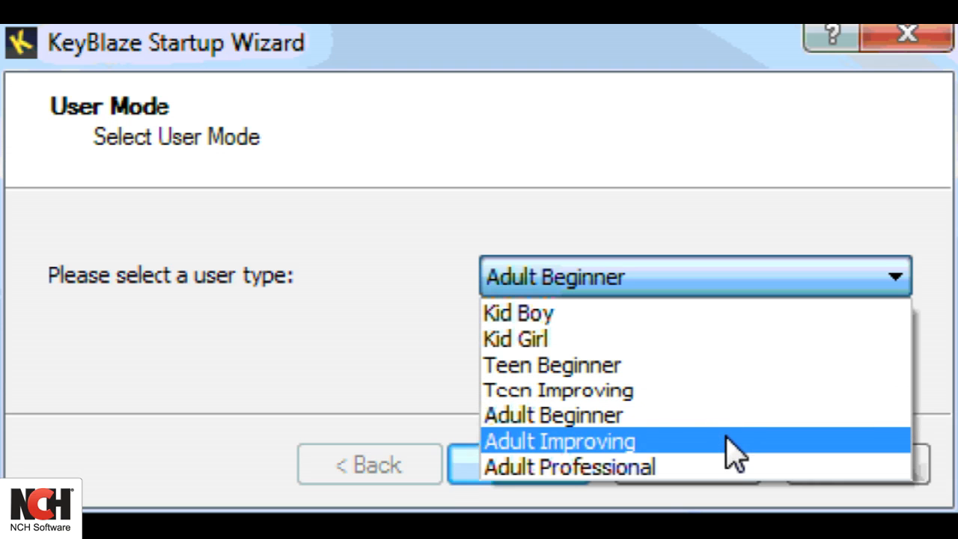
mouse_move(730, 473)
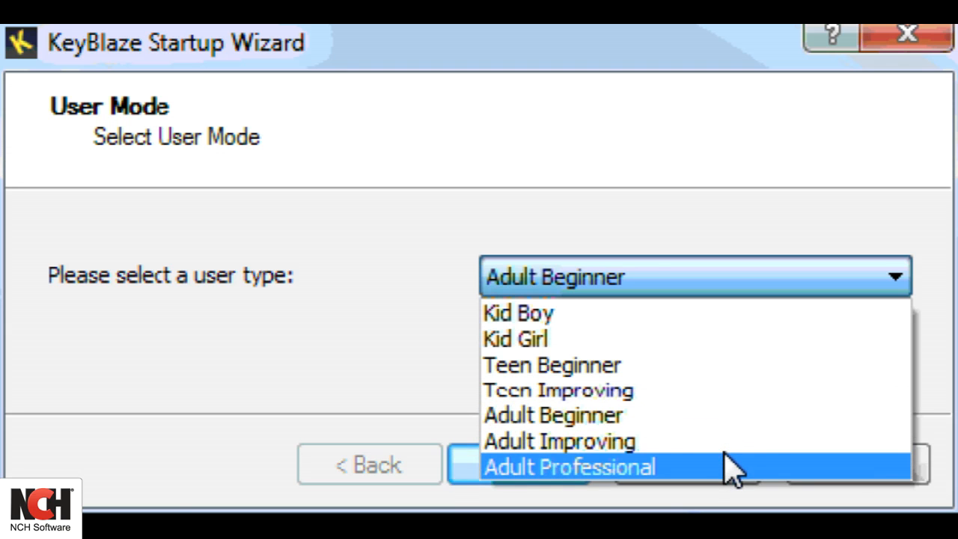
Choose Adult Professional as the user type on the Startup Wizard's User Mode page.
left_click(575, 466)
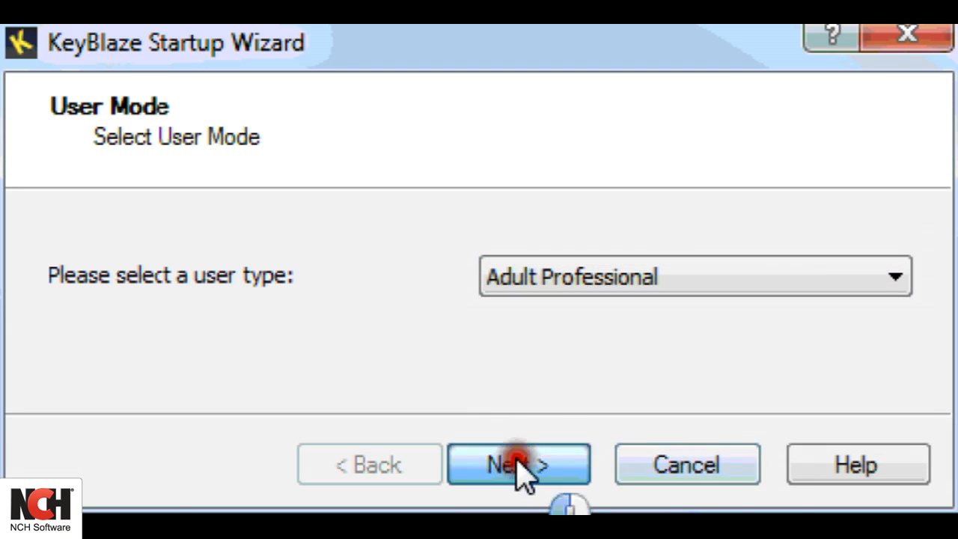
Keep 'Yes, let's test my speed' selected and finish the wizard to begin the skill test.
left_click(518, 464)
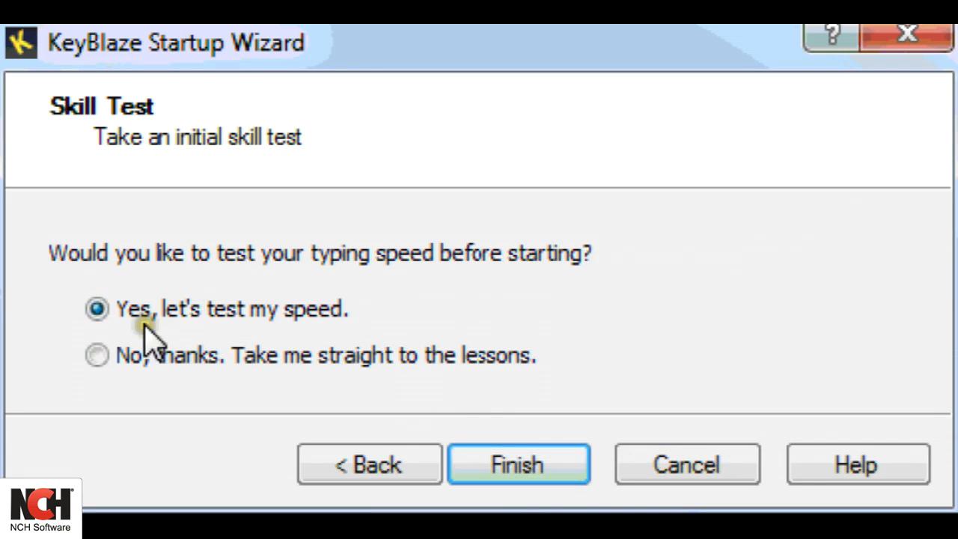
mouse_move(386, 348)
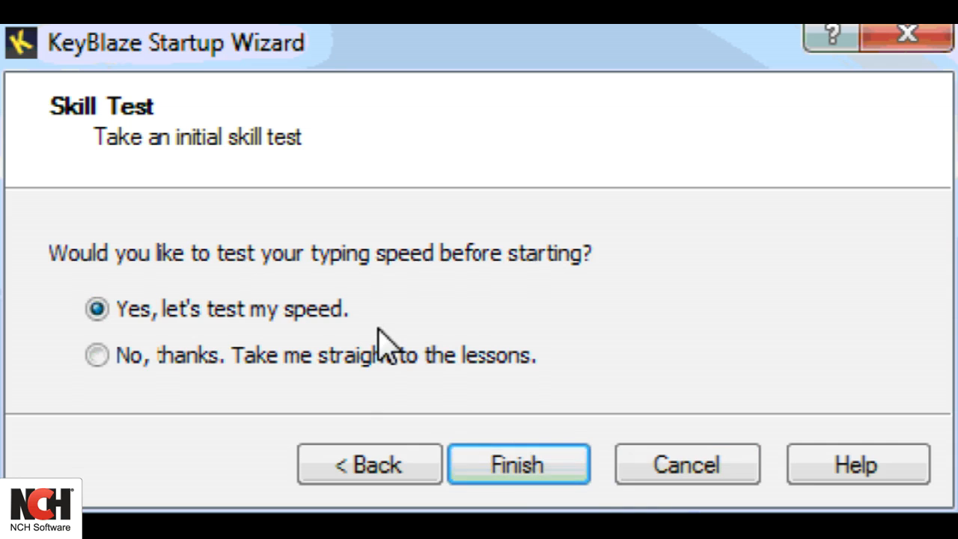
left_click(92, 364)
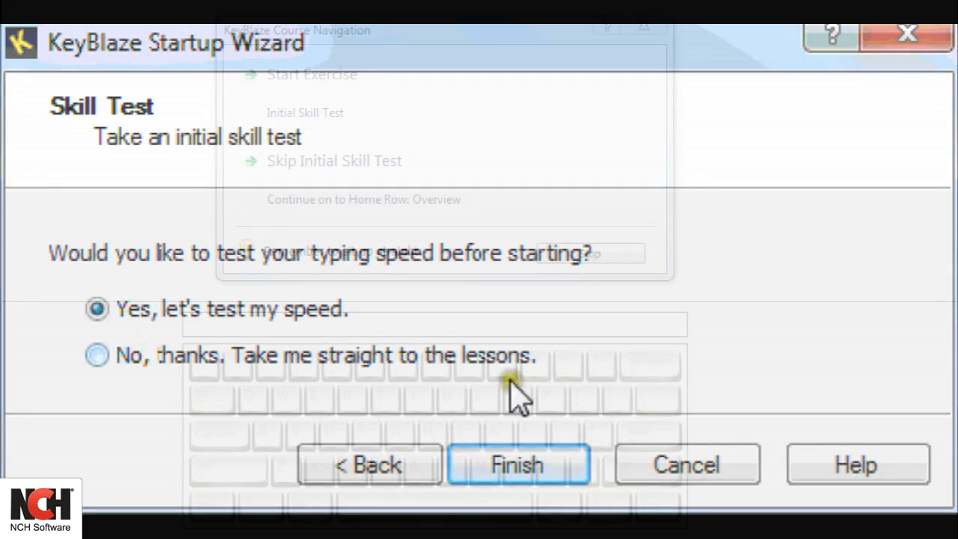
left_click(515, 464)
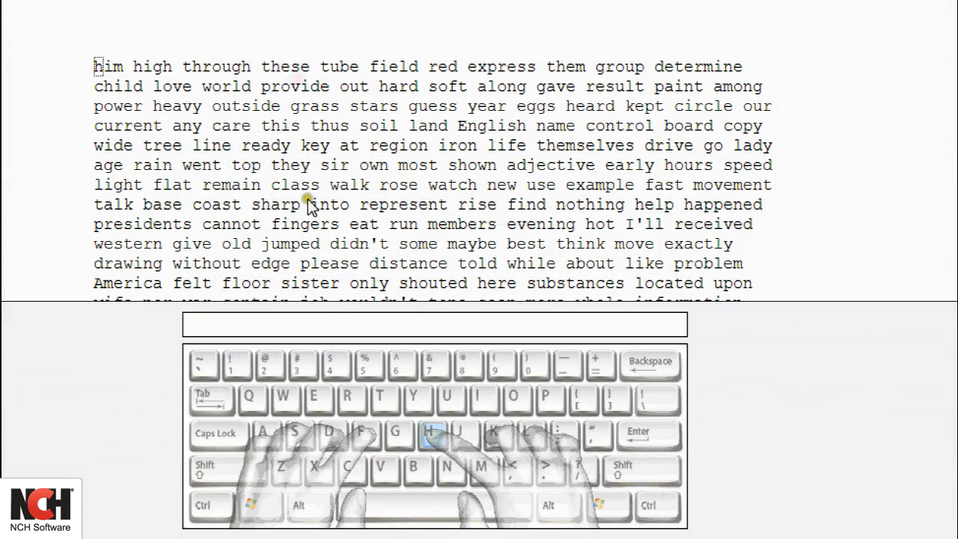
Type the test passage until the test ends with 89 WPM and the Set Goal WPM dialog appears.
type("hi")
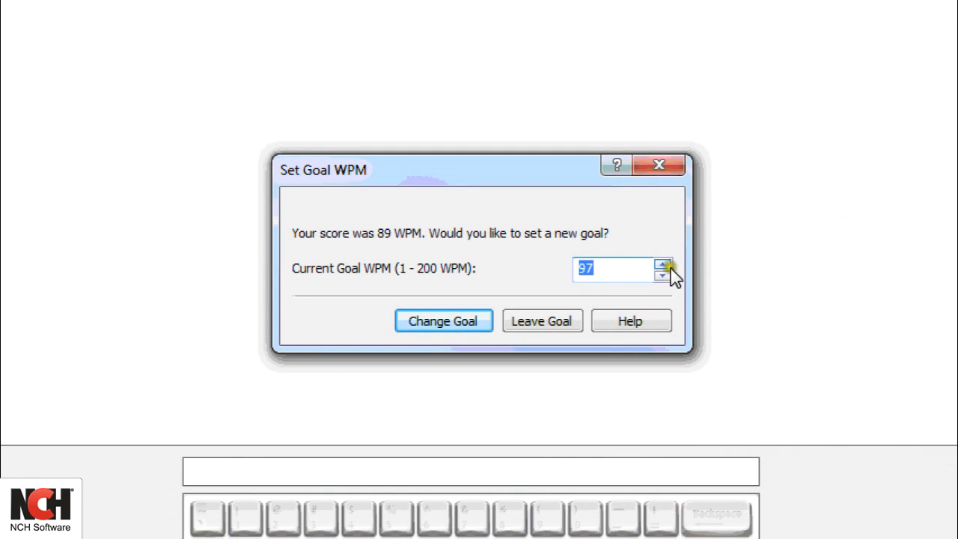
Replace the goal value with 95 WPM and apply it with Change Goal.
left_click(662, 264)
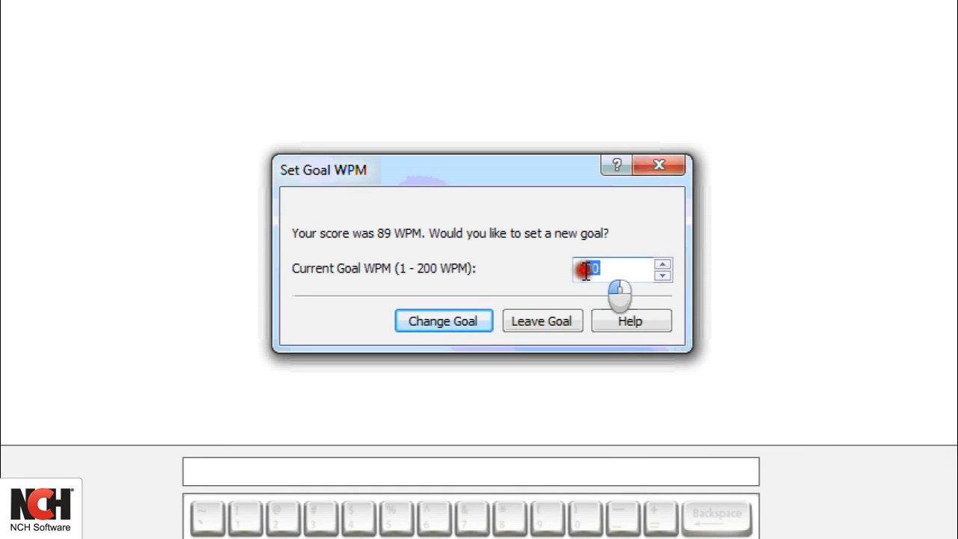
type("95")
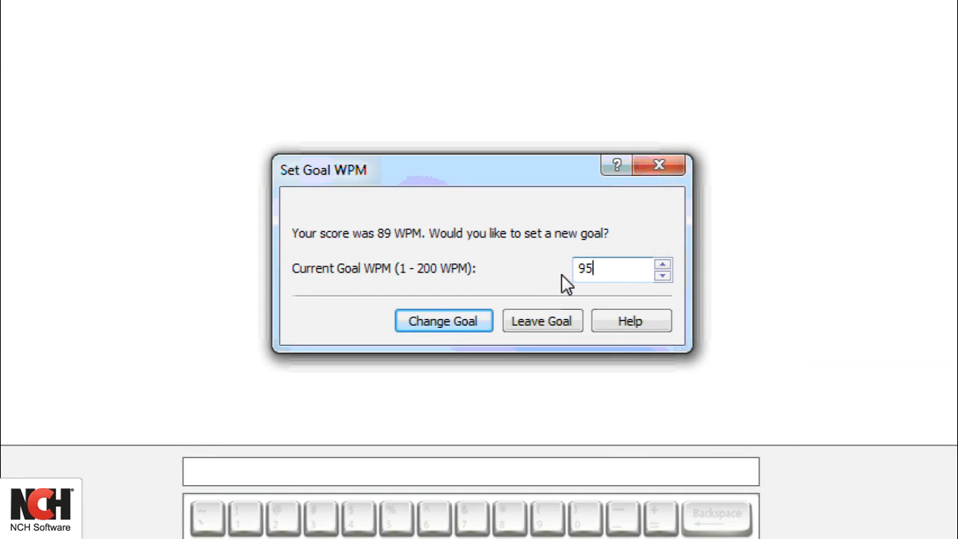
left_click(454, 320)
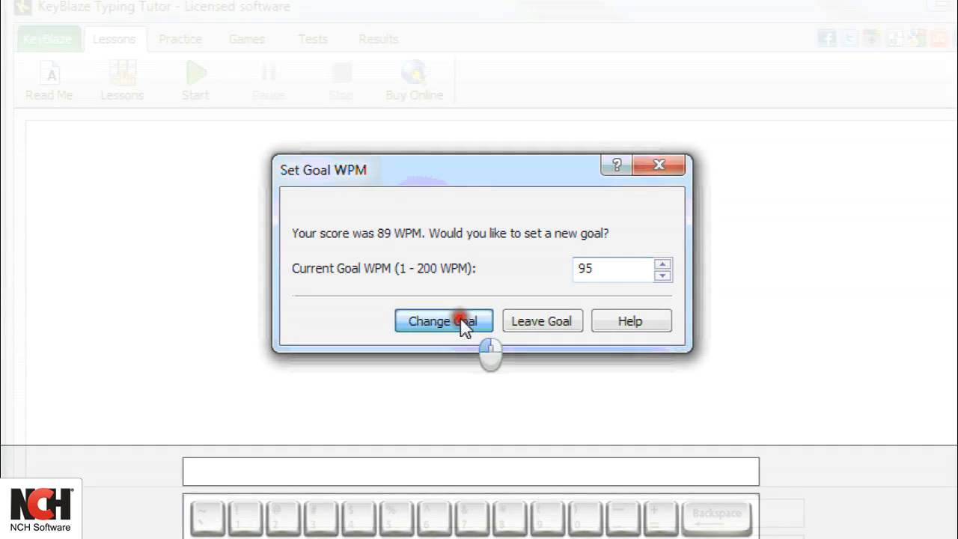
Bring up the Basics of Touch-Typing guide from Read Me and scroll through it in Internet Explorer.
left_click(443, 320)
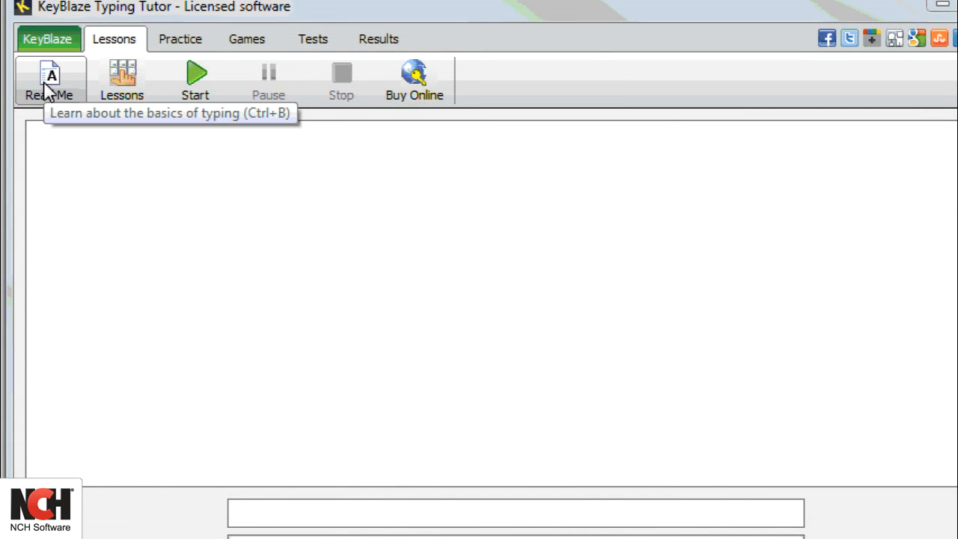
left_click(48, 75)
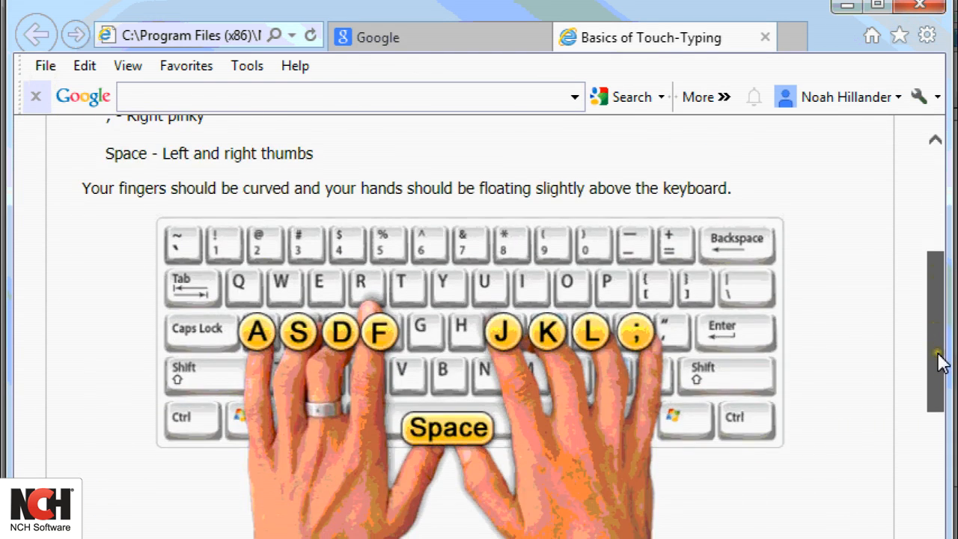
scroll("down", 3)
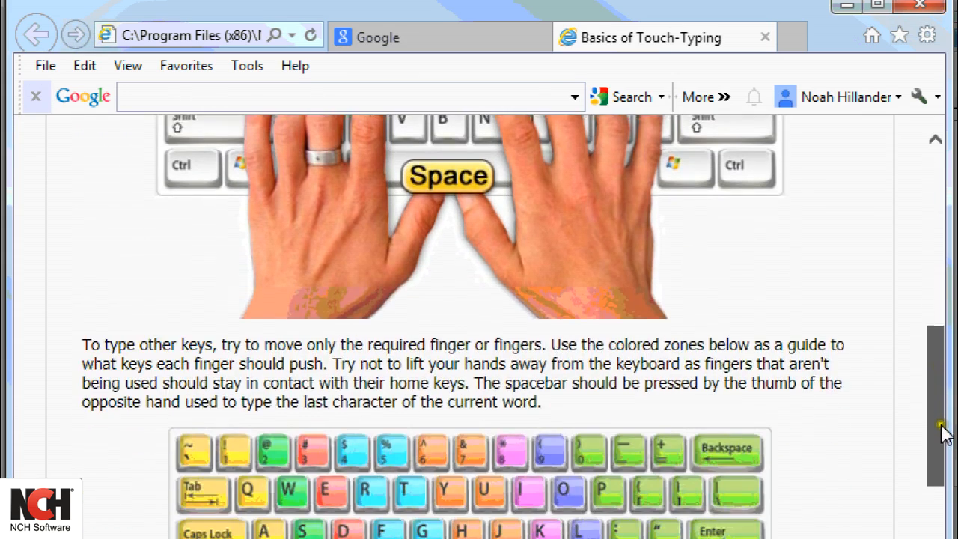
scroll("down", 3)
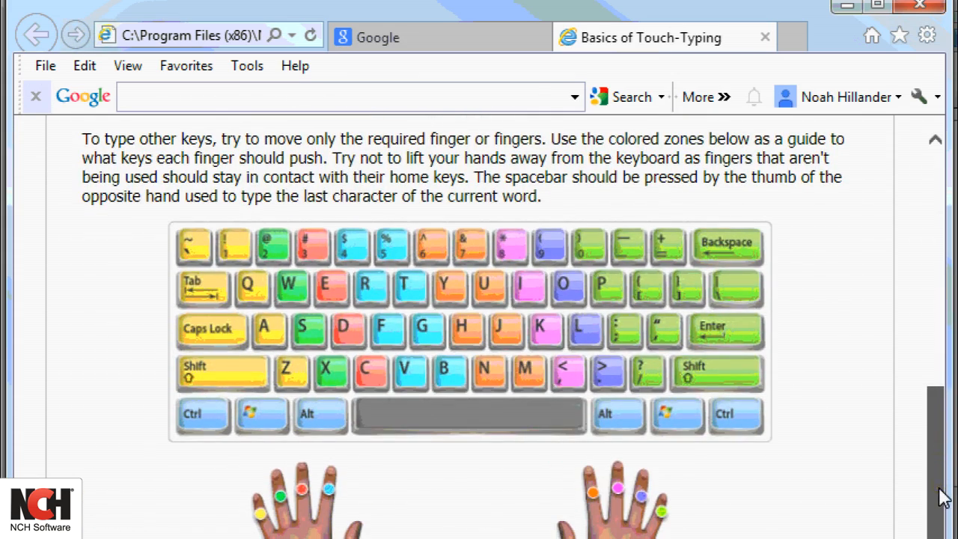
scroll("down", 3)
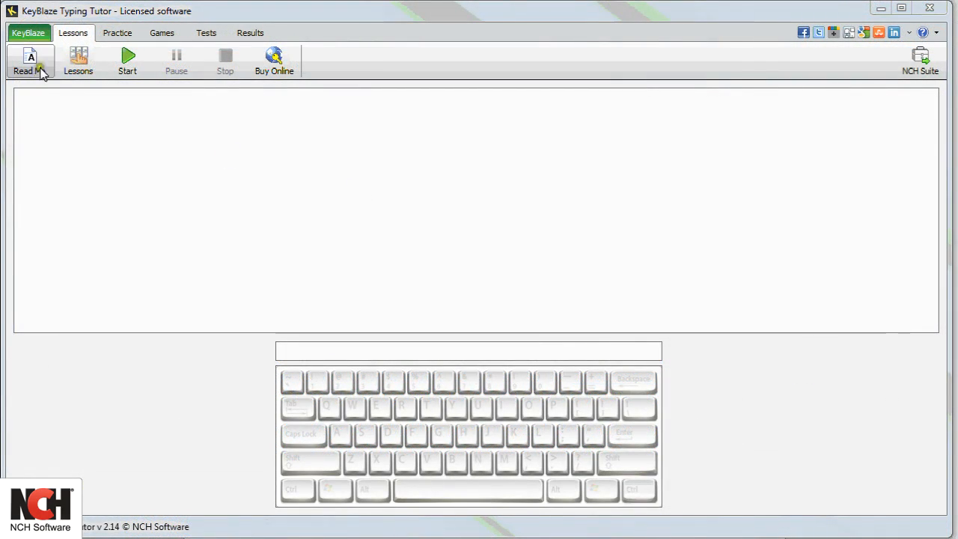
left_click(123, 33)
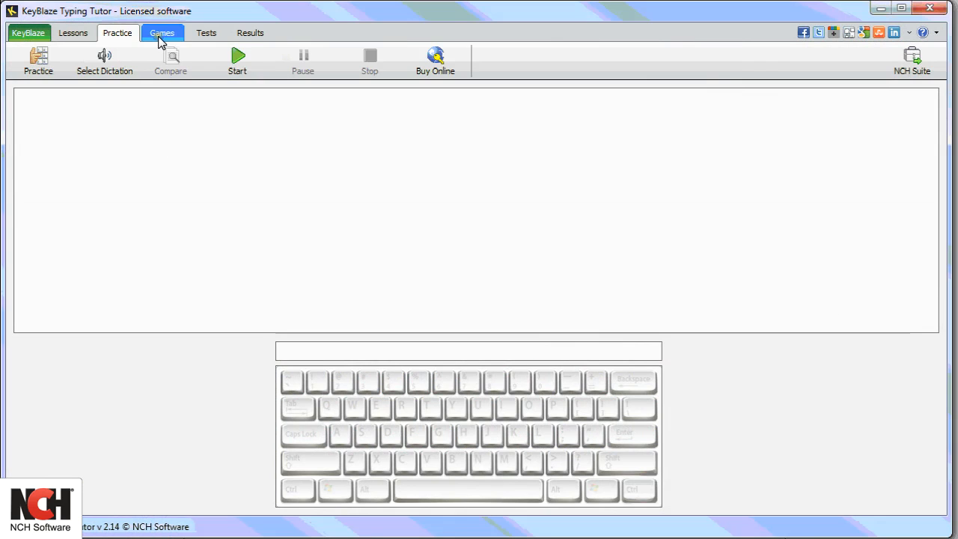
left_click(206, 33)
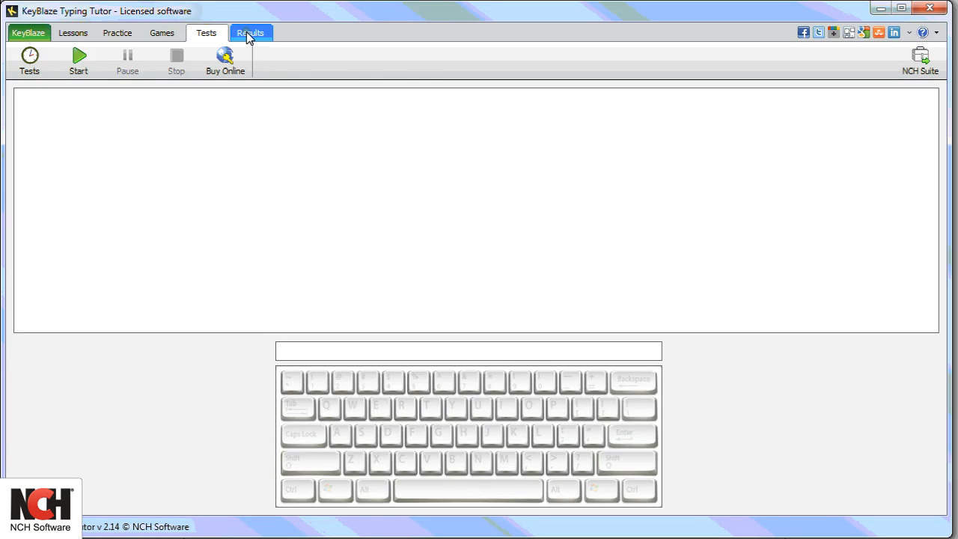
left_click(246, 33)
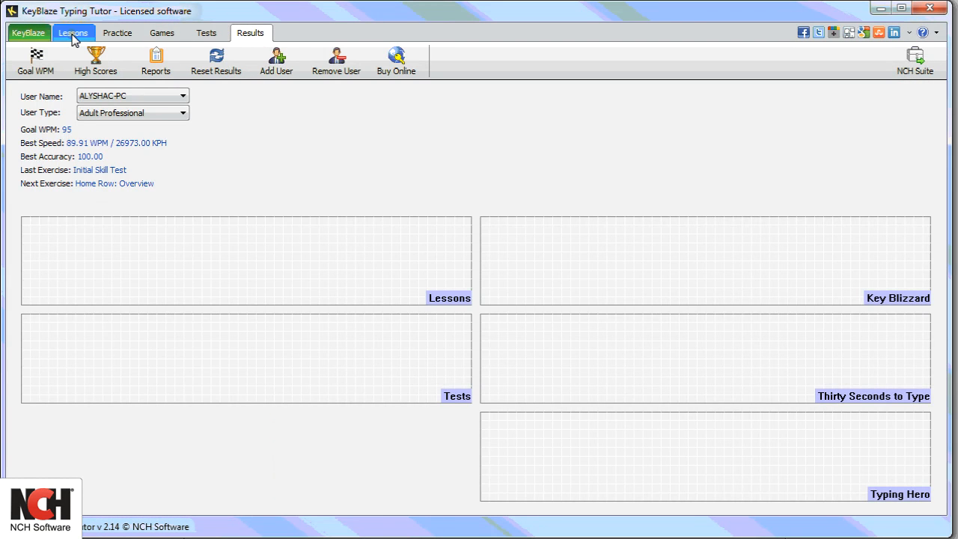
left_click(66, 33)
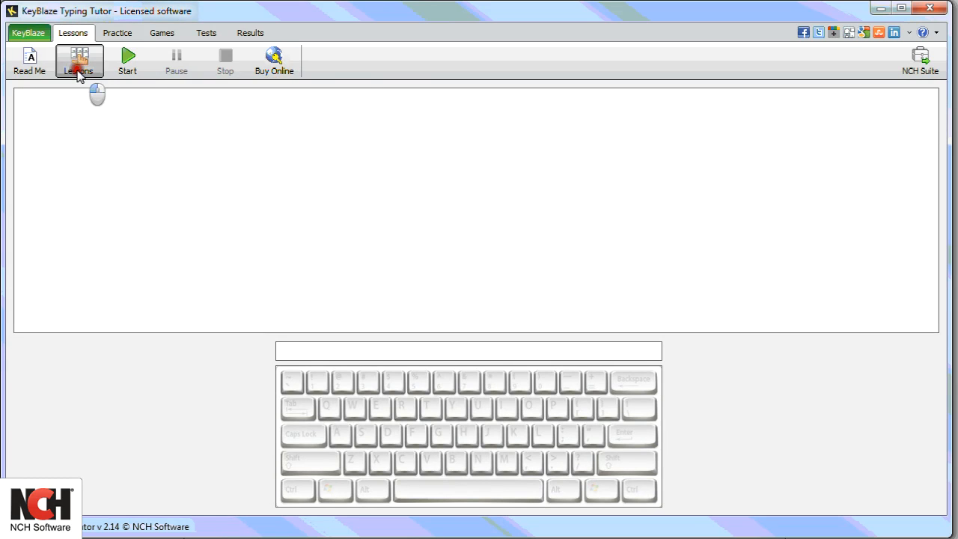
View the Course Navigation lesson list, close it without starting, and go to the Practice section.
left_click(78, 58)
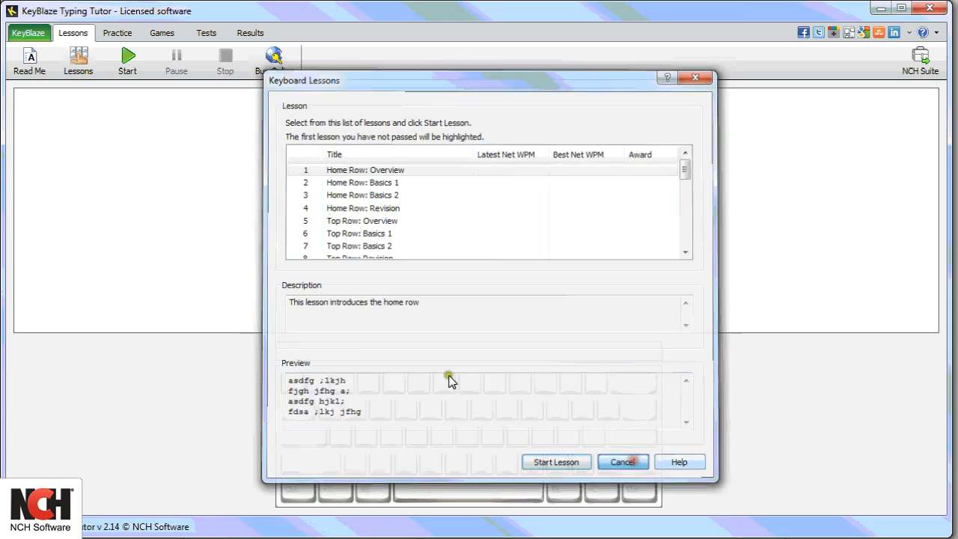
left_click(557, 461)
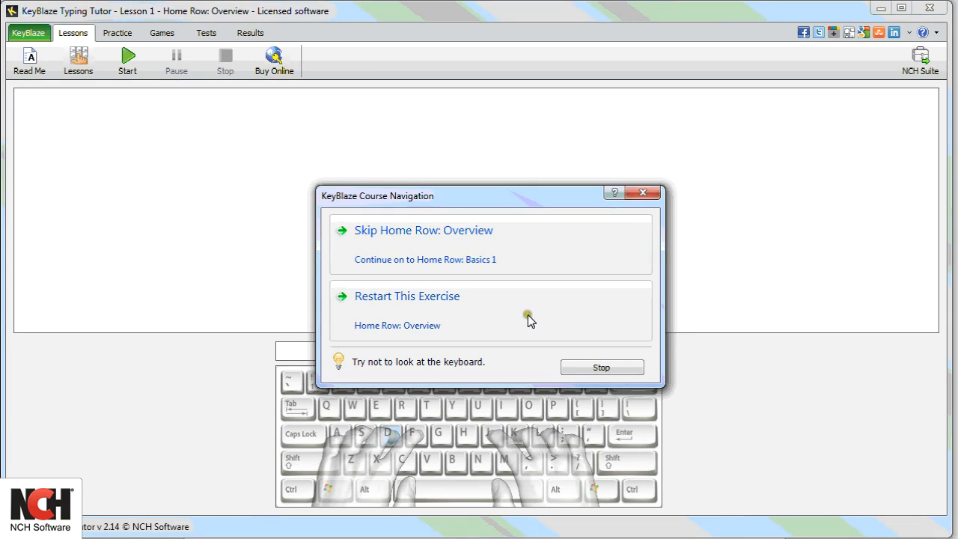
left_click(117, 33)
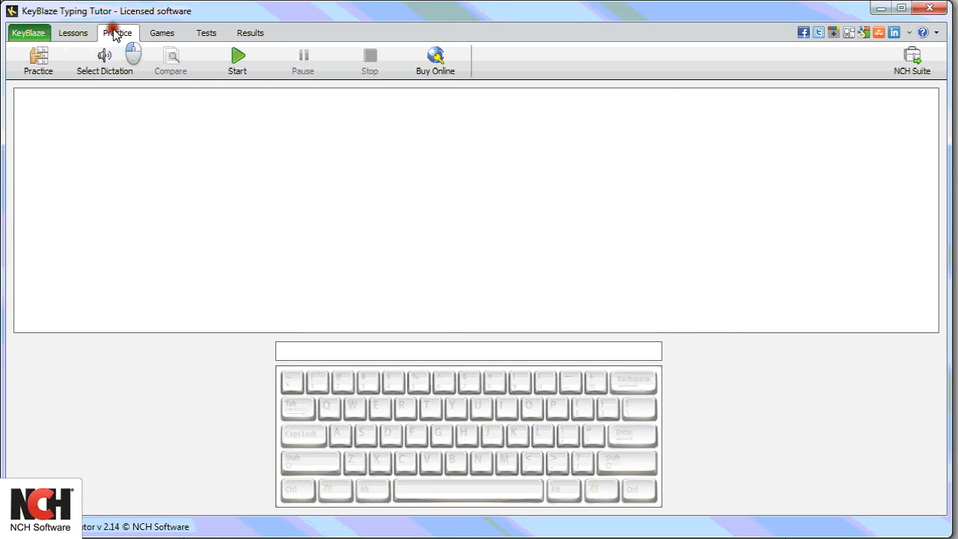
mouse_move(38, 63)
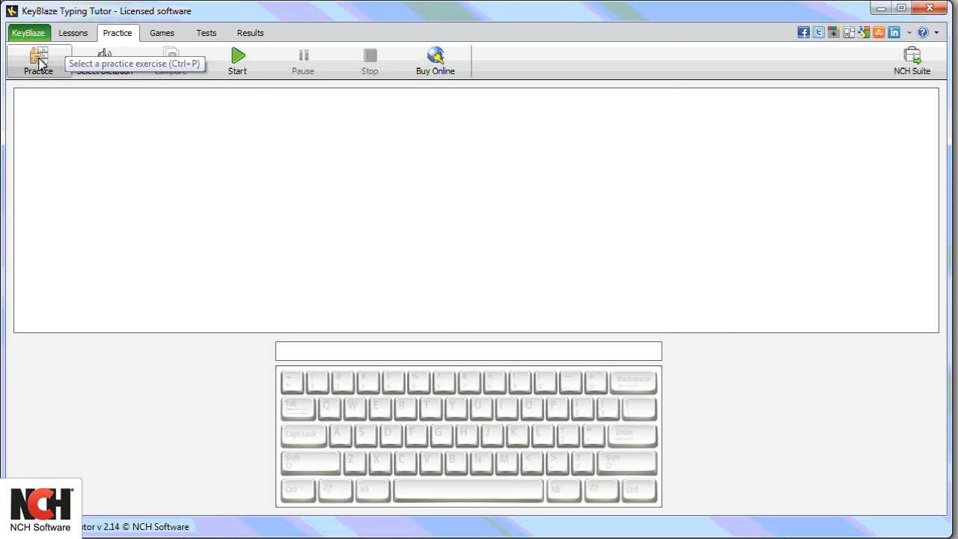
Browse the Practice Exercises list under the Revision category and cancel without starting one.
left_click(37, 60)
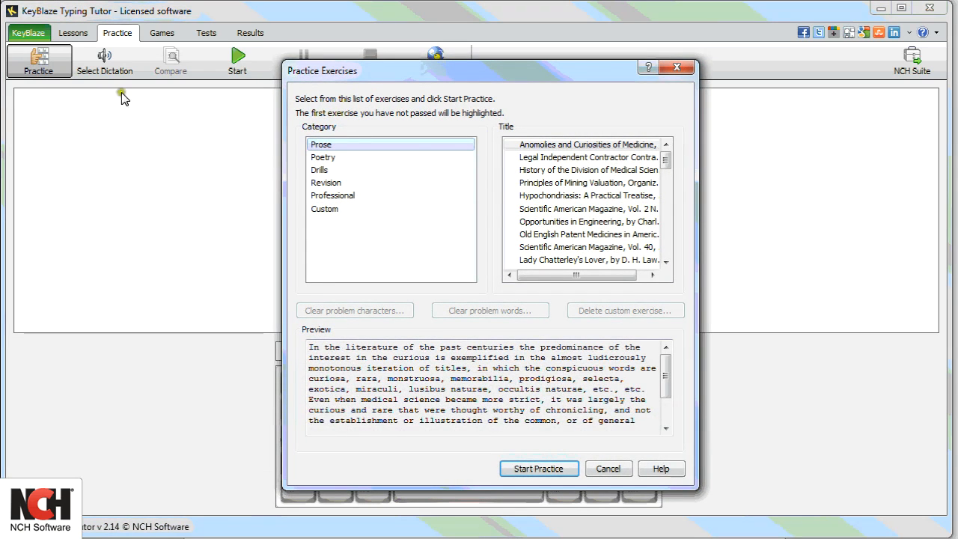
left_click(327, 183)
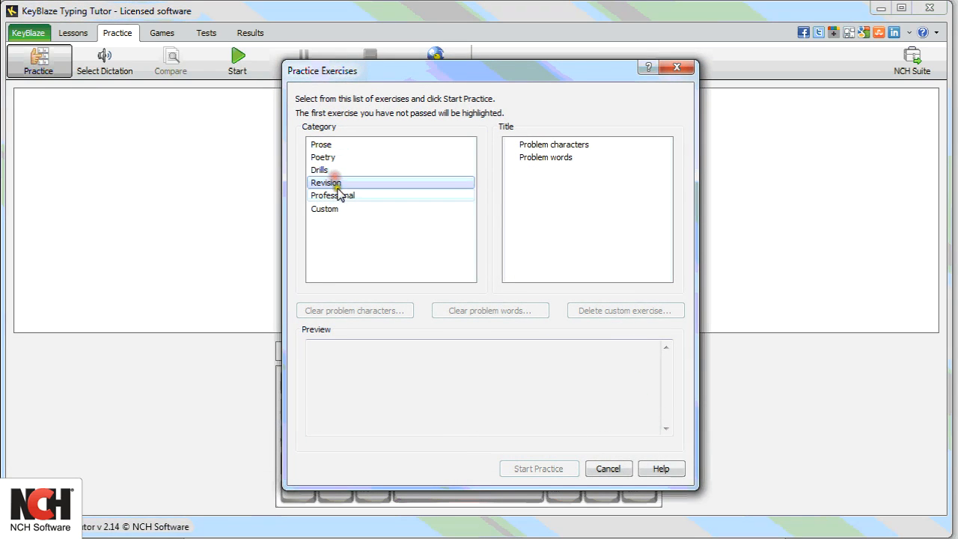
left_click(332, 195)
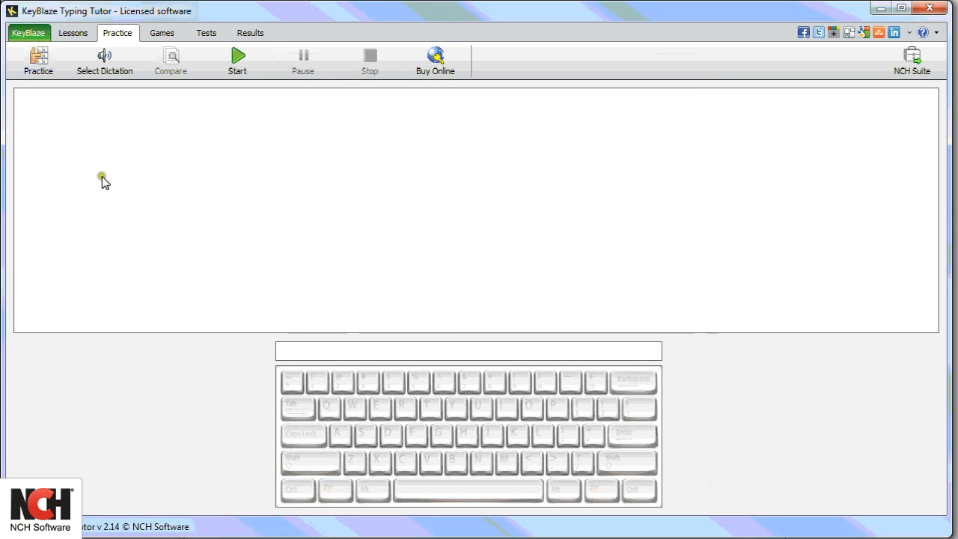
Browse the Dictations list, cancel it, and move to the Games section.
left_click(105, 57)
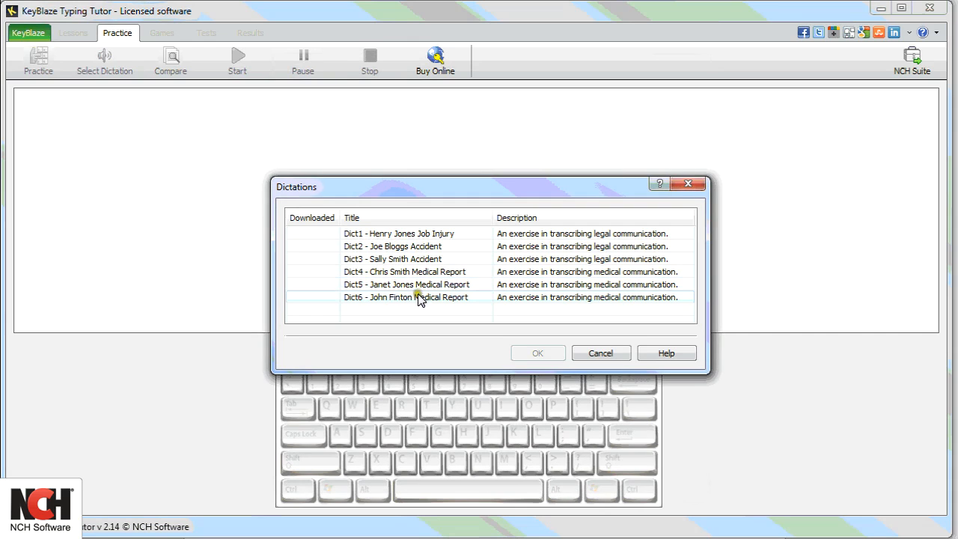
left_click(602, 354)
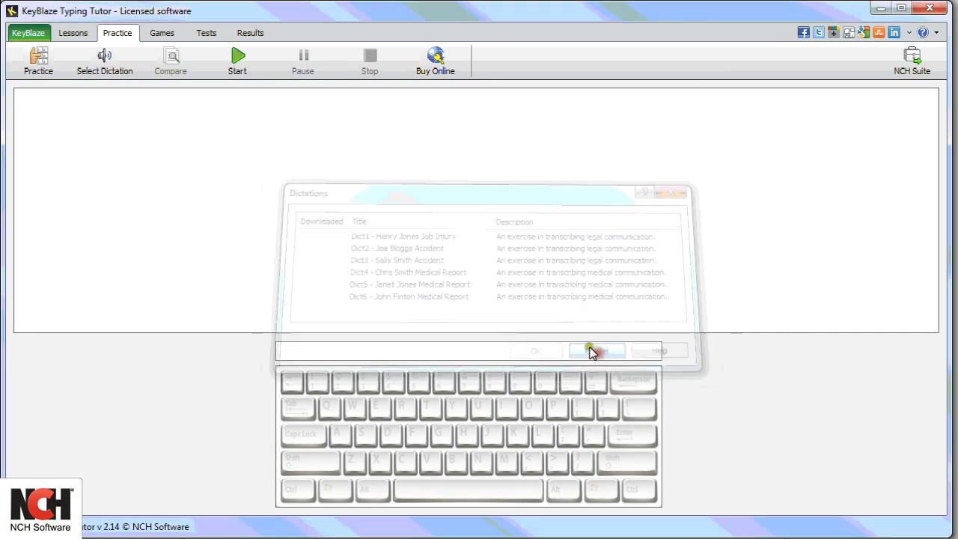
left_click(159, 33)
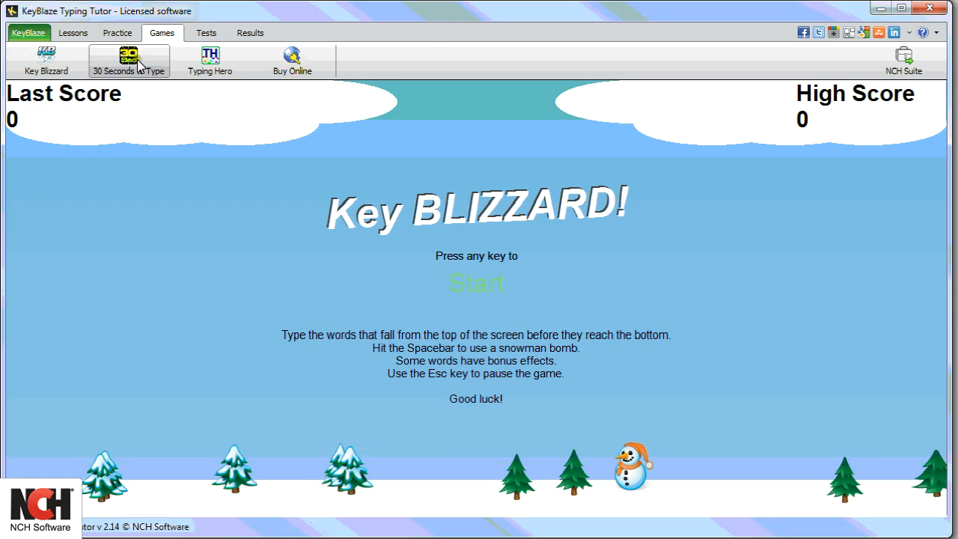
Preview the 30 Seconds to Type game, then move to the Tests section.
left_click(129, 60)
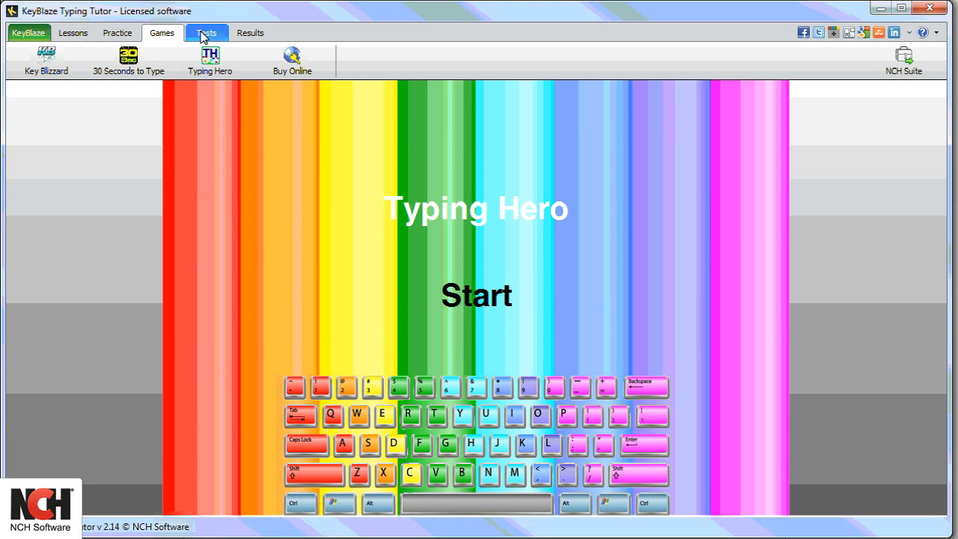
left_click(206, 33)
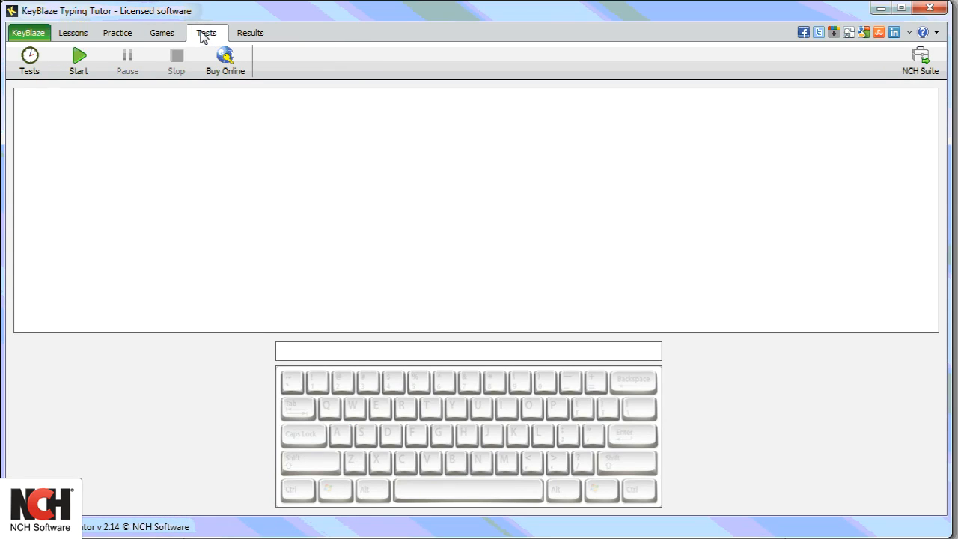
mouse_move(157, 118)
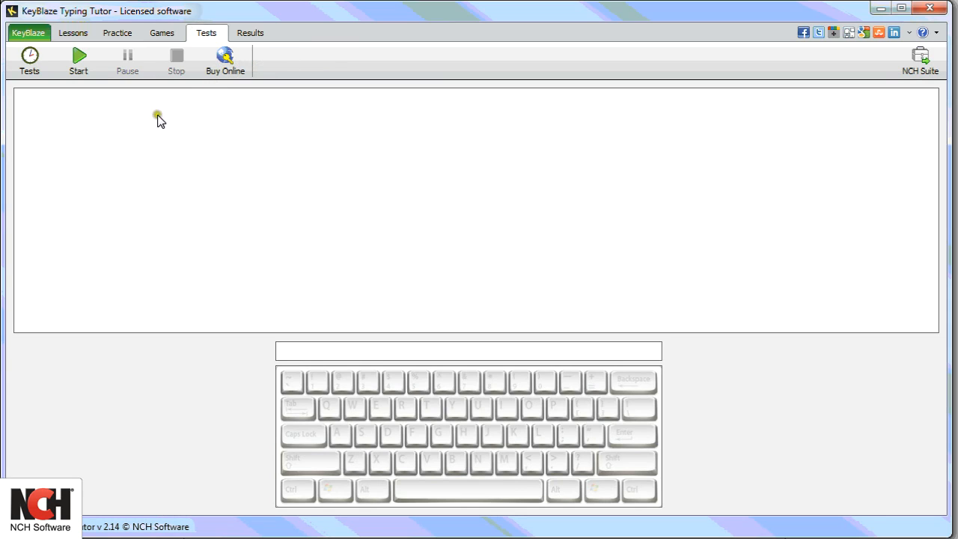
mouse_move(30, 58)
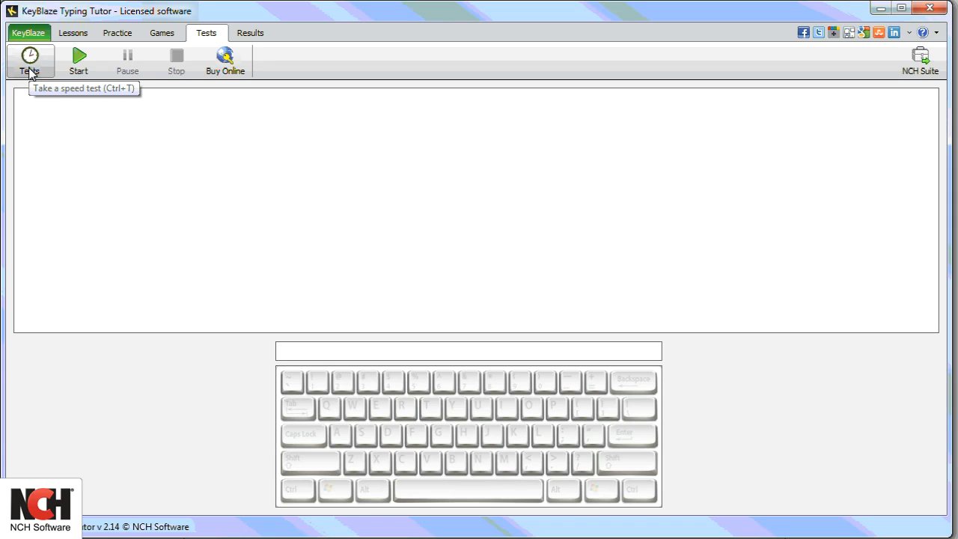
Start a speed test, stop it, view the speed test options, and move to the Results section.
left_click(29, 59)
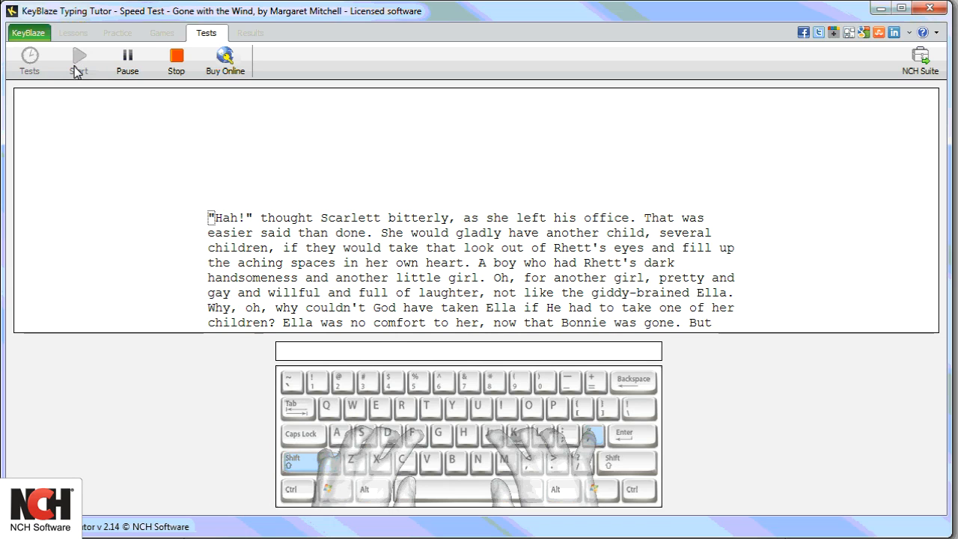
left_click(174, 60)
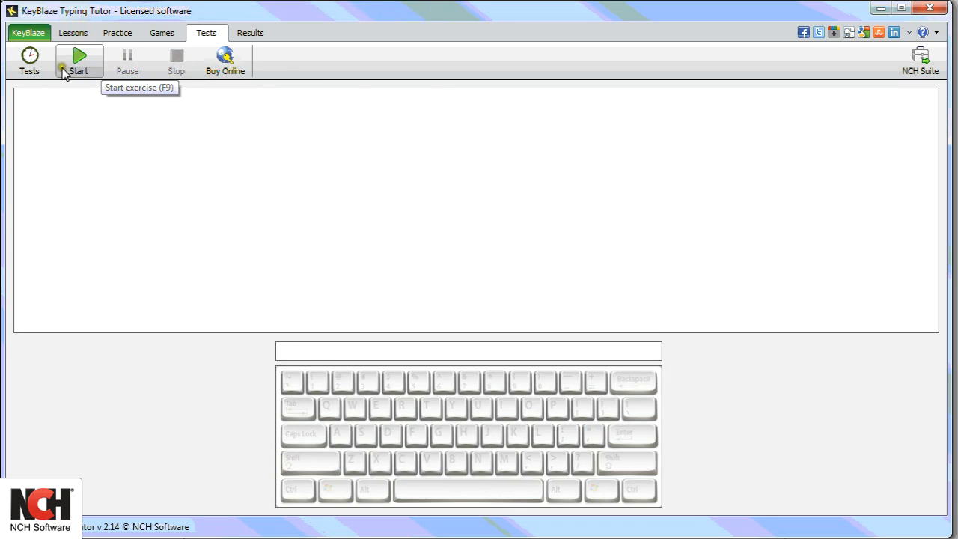
left_click(78, 60)
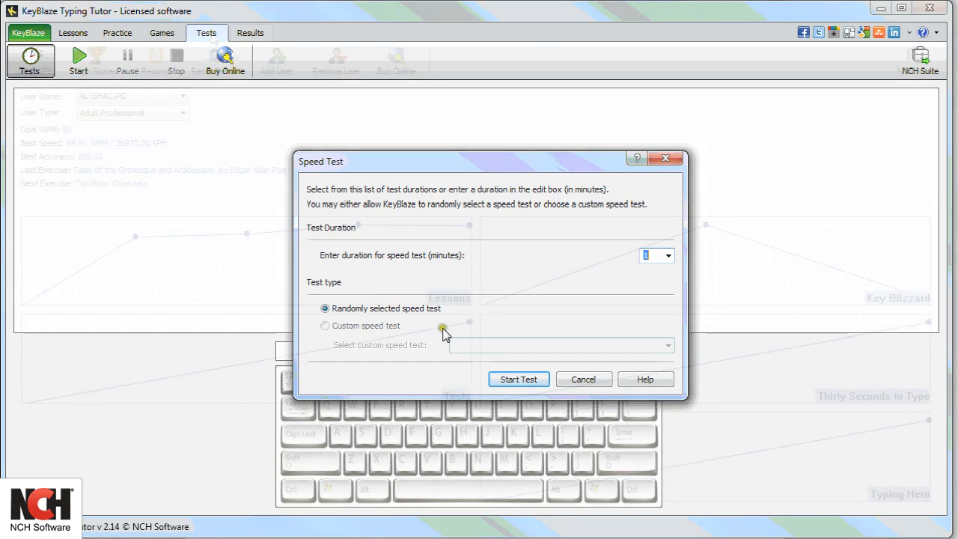
left_click(251, 33)
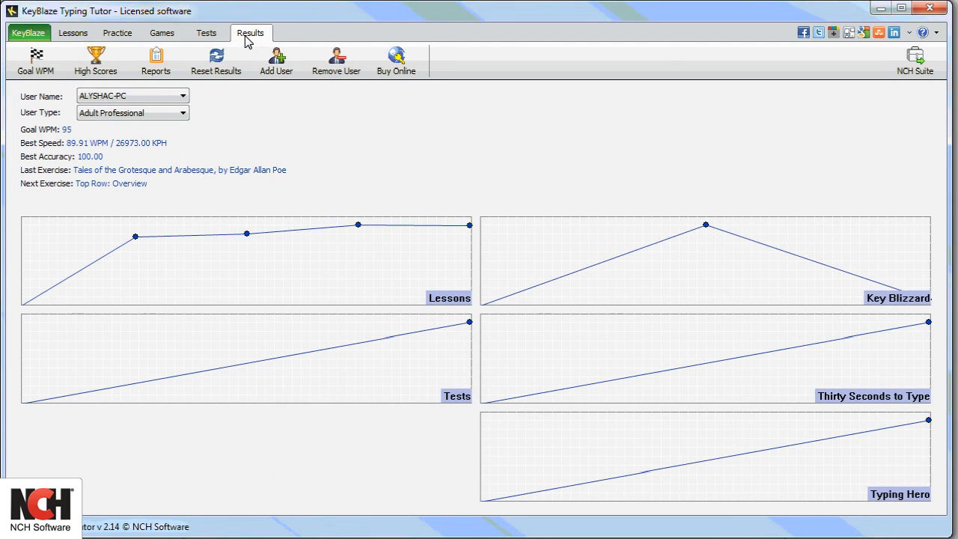
mouse_move(31, 57)
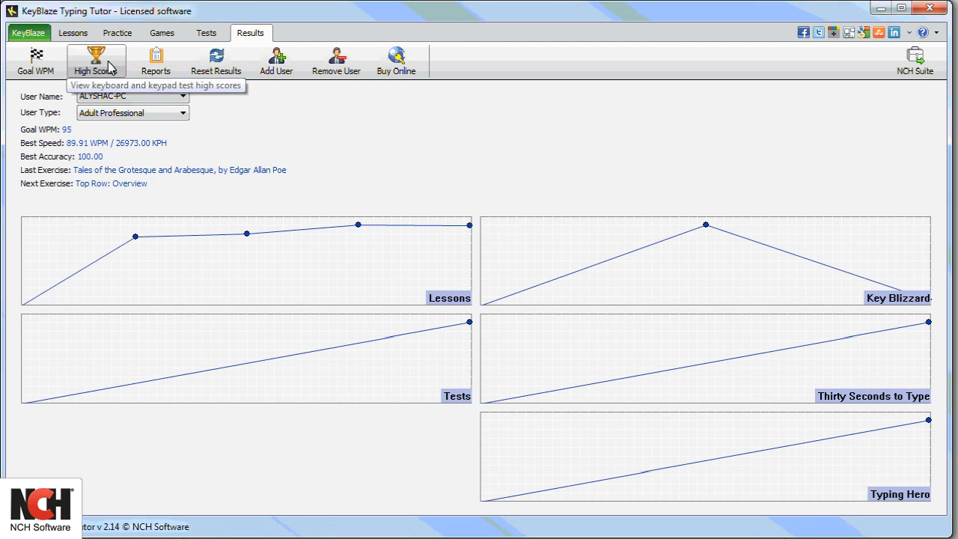
mouse_move(156, 61)
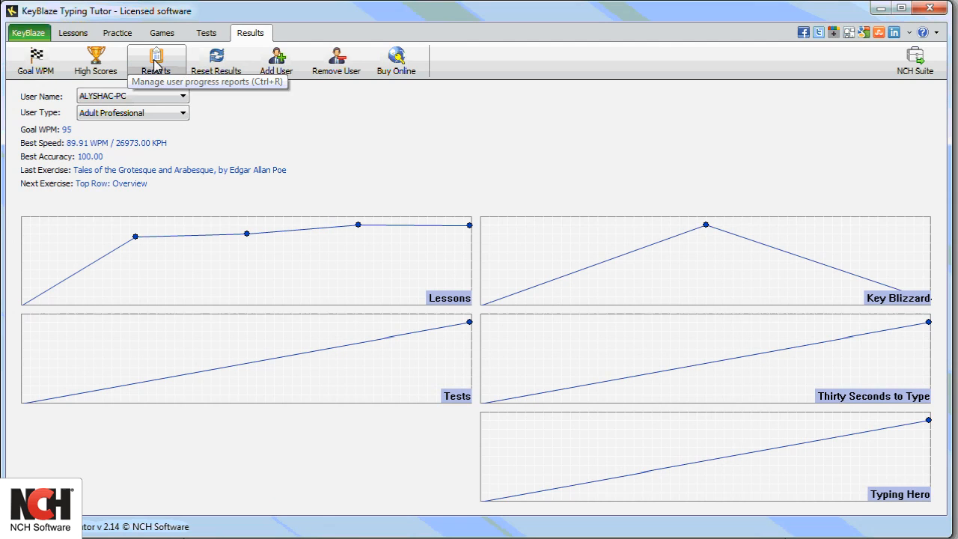
mouse_move(183, 58)
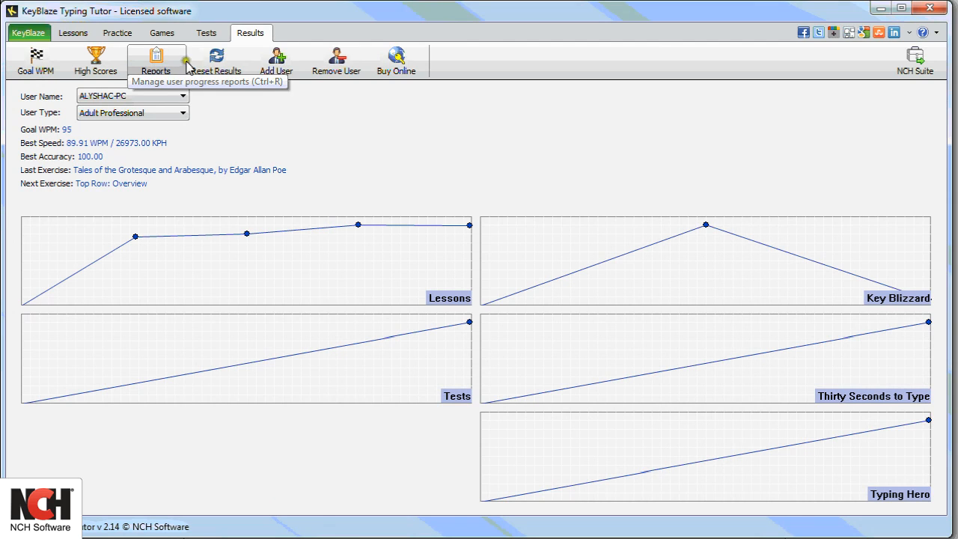
mouse_move(219, 61)
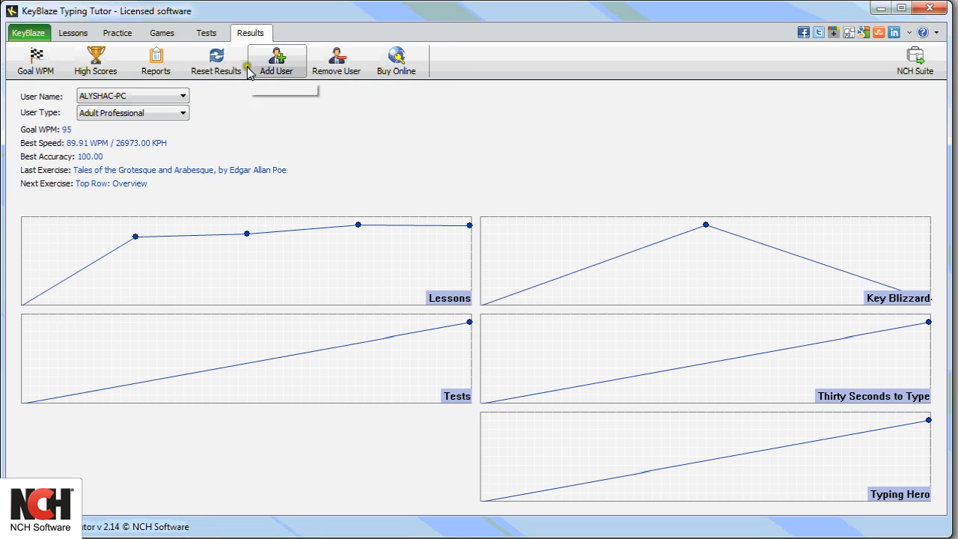
Begin adding a user named 'friend' in the Teen Beginner age group in the Add User dialog.
left_click(281, 67)
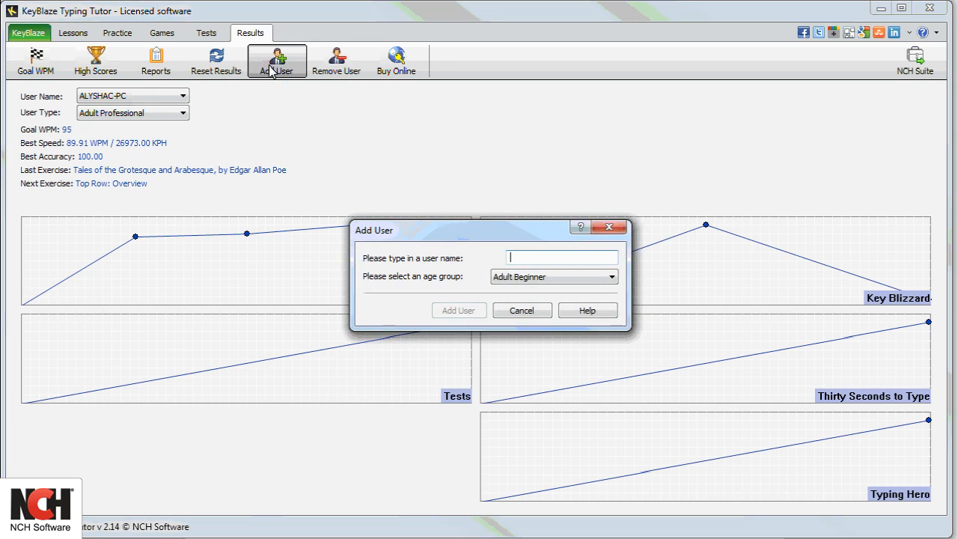
type("friend")
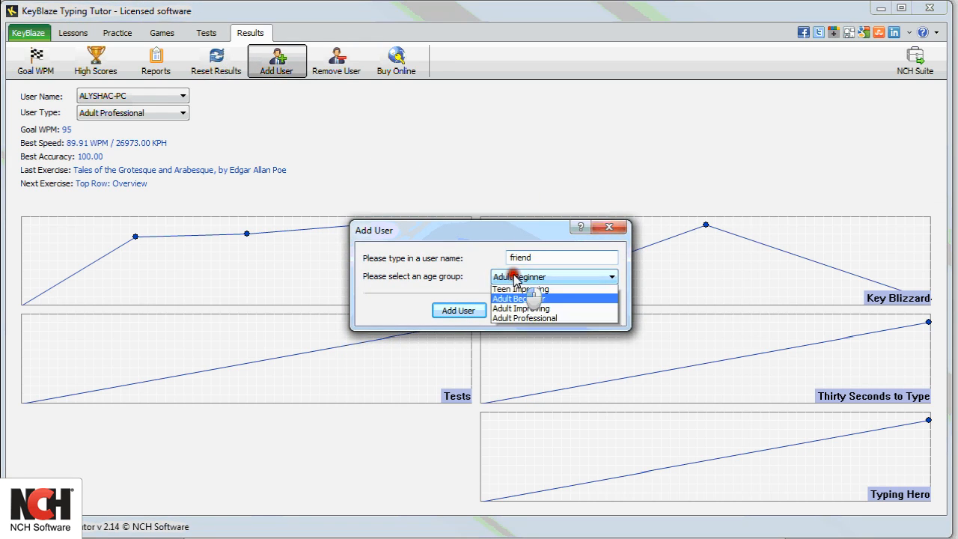
left_click(519, 288)
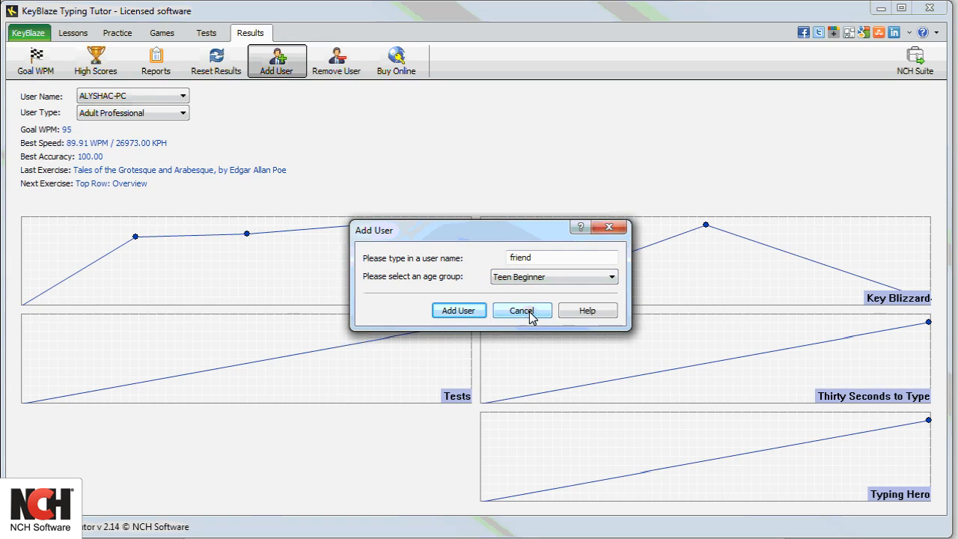